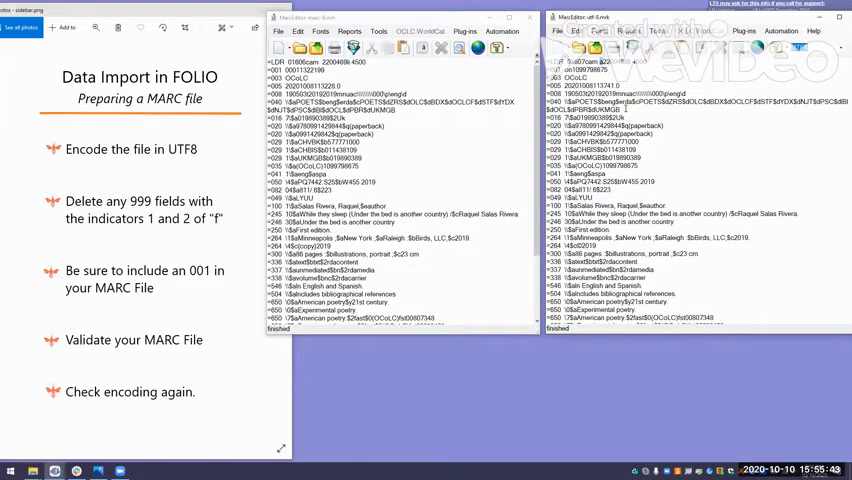
mouse_move(196, 312)
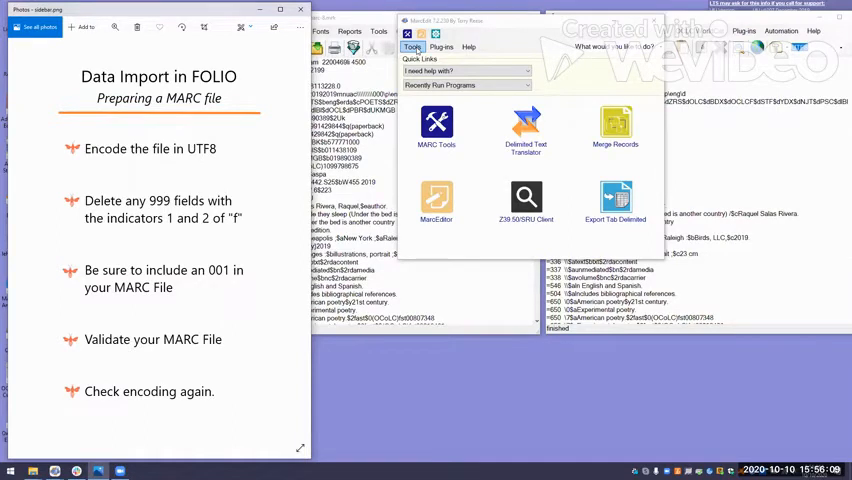
Step: Enable Compile Records as UTF8 on the MarcEditor preferences page and apply it
click(412, 48)
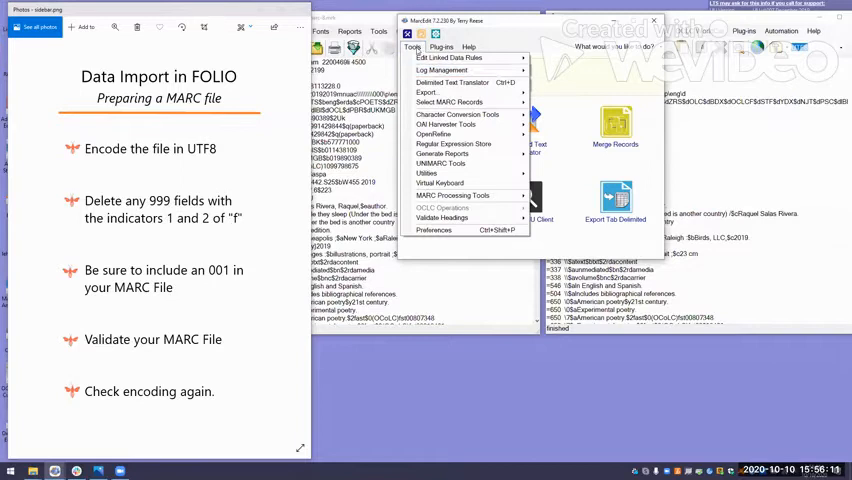
click(432, 230)
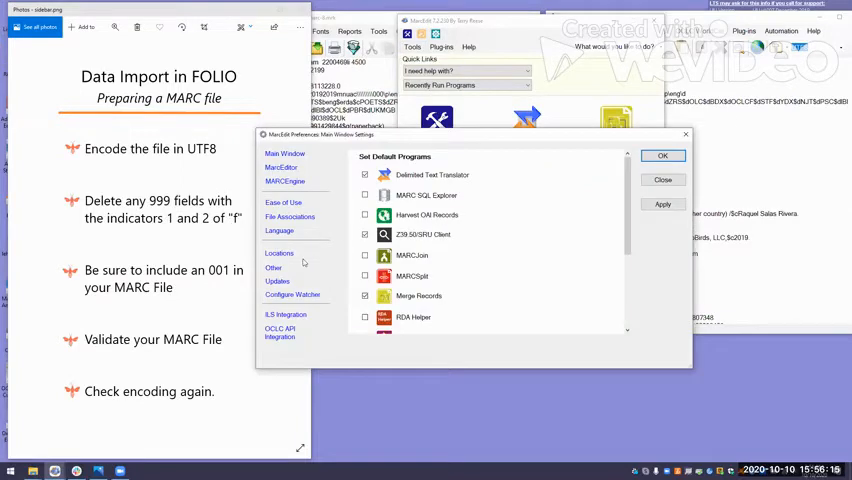
click(282, 168)
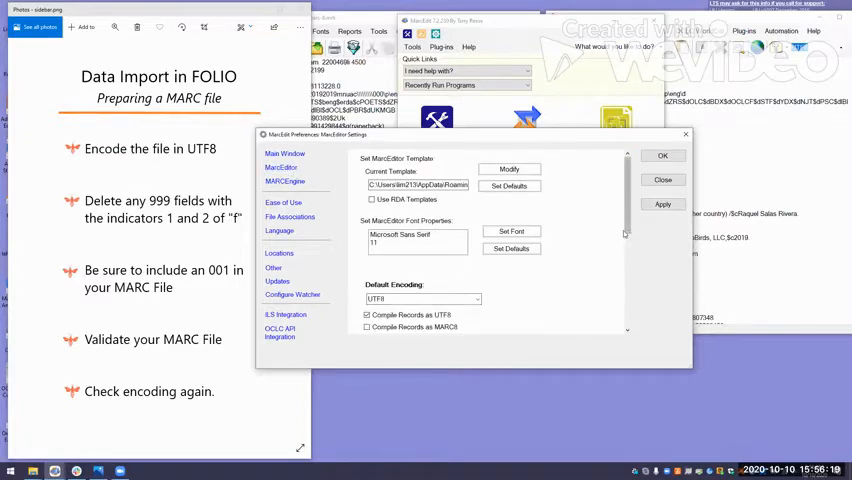
scroll(down, 3)
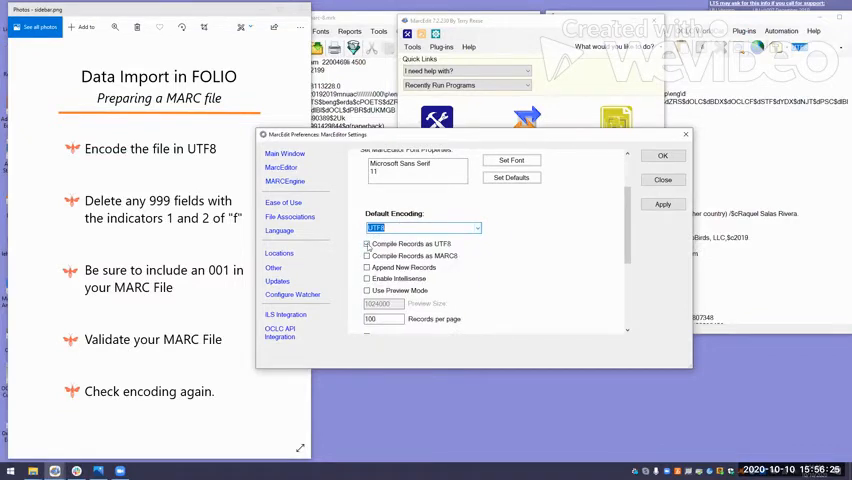
click(368, 244)
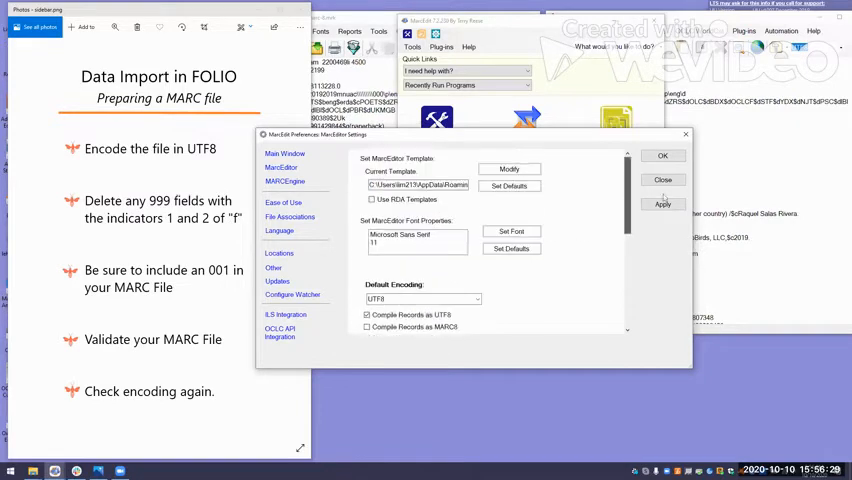
click(662, 204)
text(this is now utf 8)
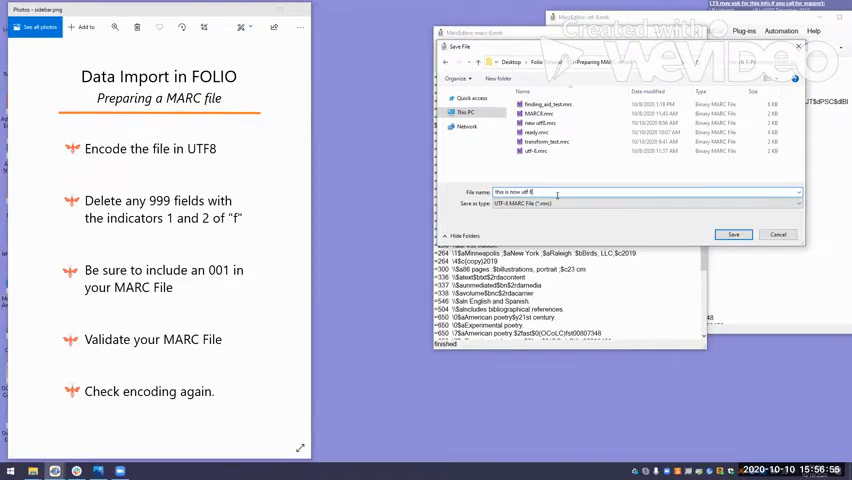
Step: Save the records as a UTF-8 MARC File (*.mrc)
click(644, 204)
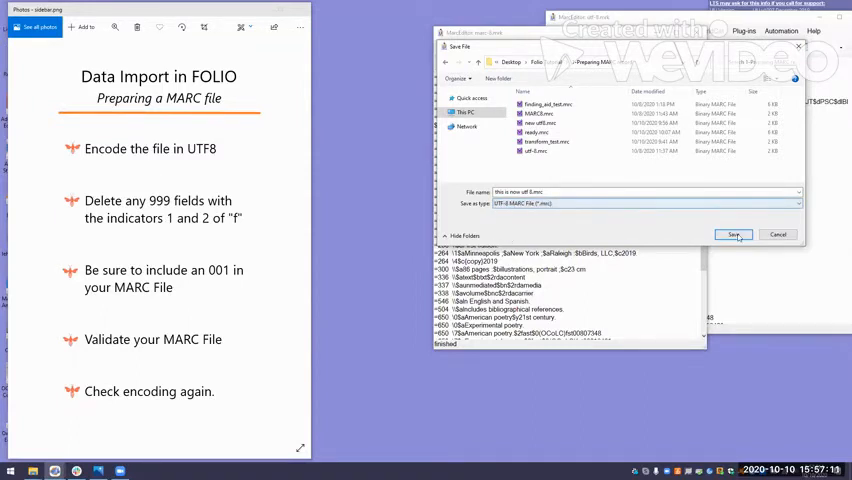
click(732, 234)
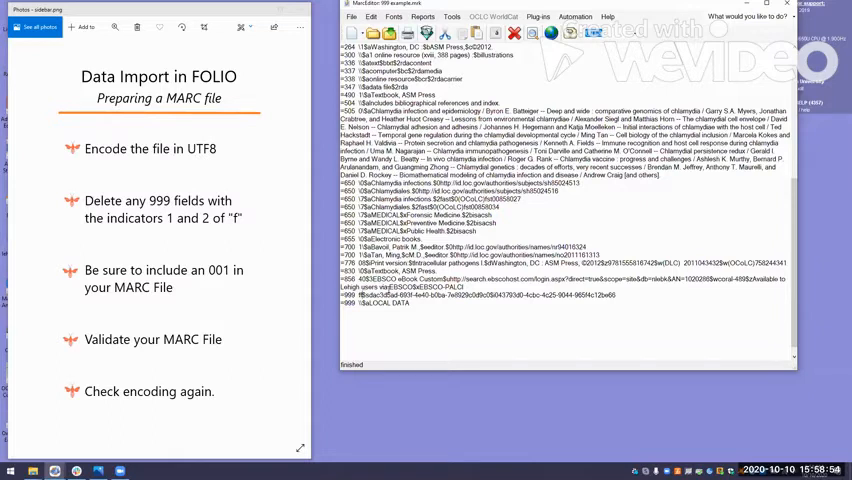
Step: Prepare the Add/Delete Field utility with field 999 and field data ff
click(452, 16)
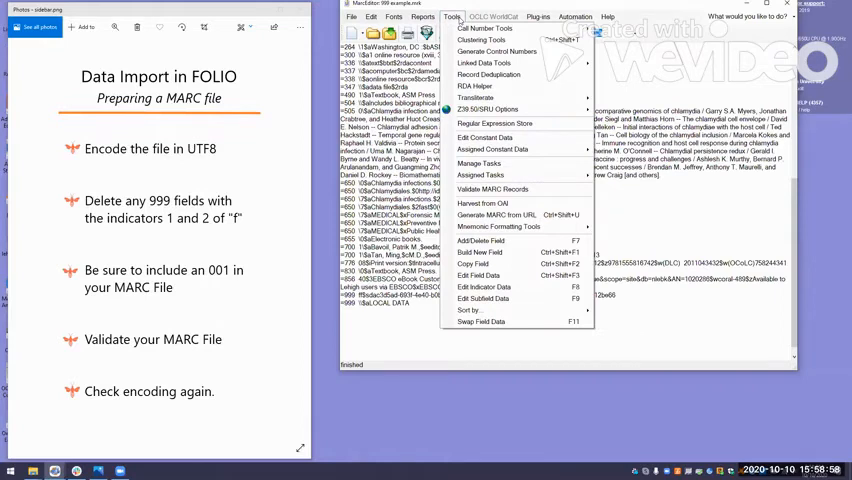
mouse_move(498, 228)
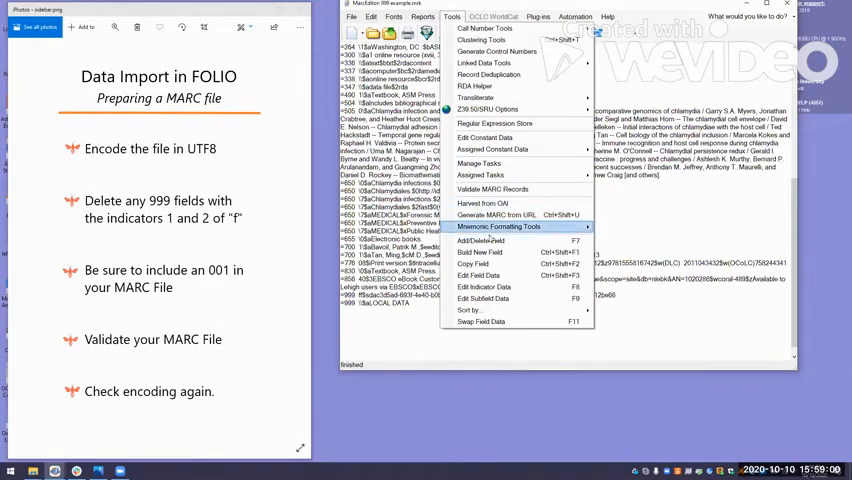
click(480, 240)
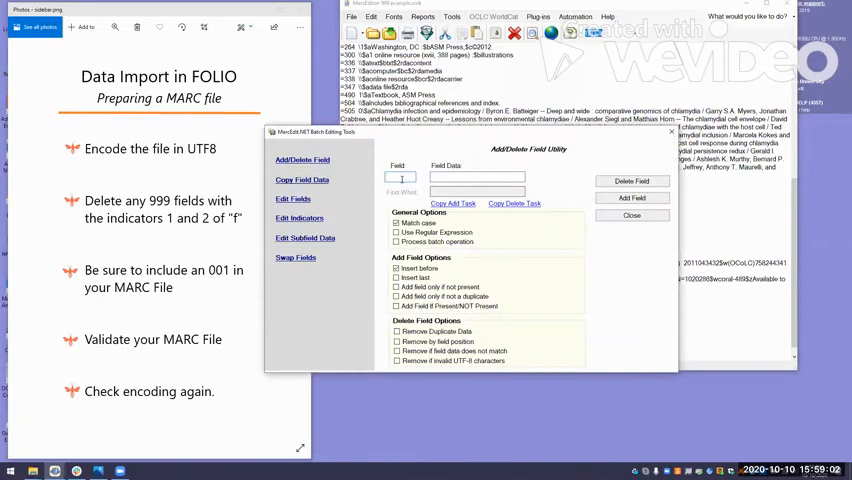
text(999)
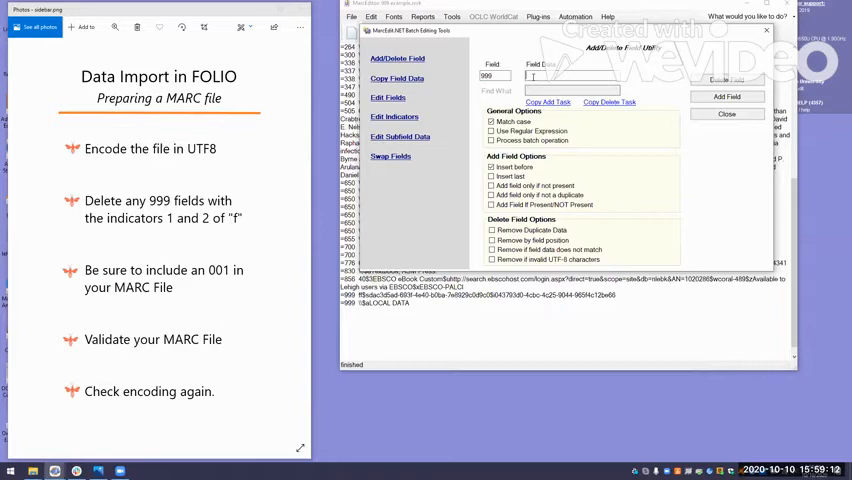
text(ff)
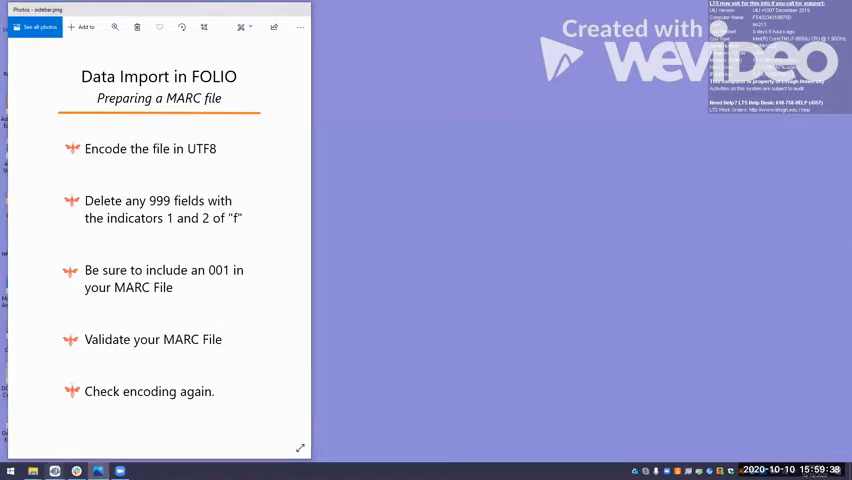
mouse_move(76, 470)
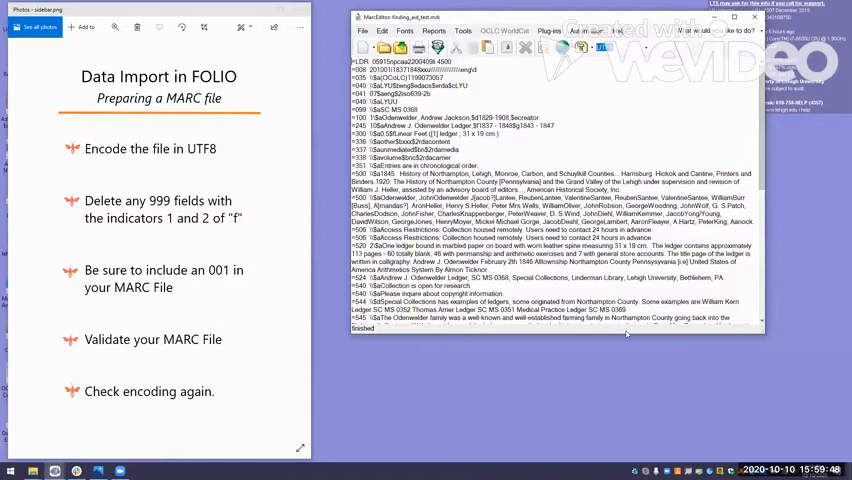
Step: Scroll through the cleaned records after removing the 999 ff fields
scroll(down, 3)
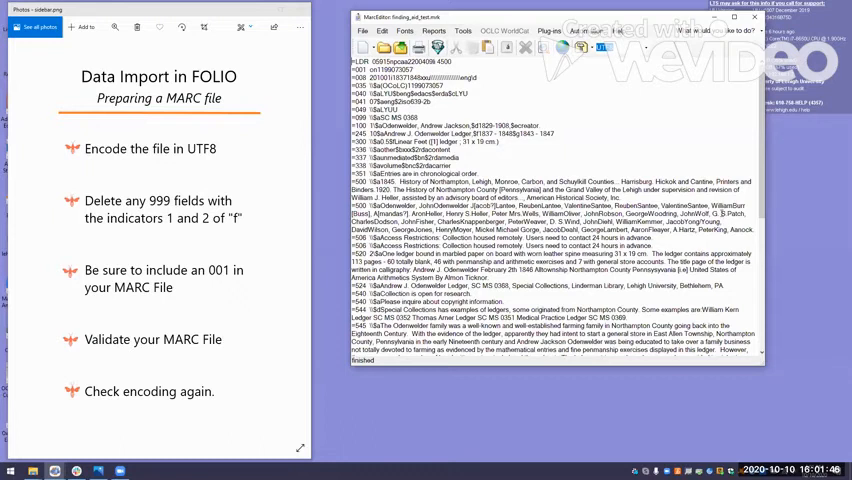
mouse_move(650, 364)
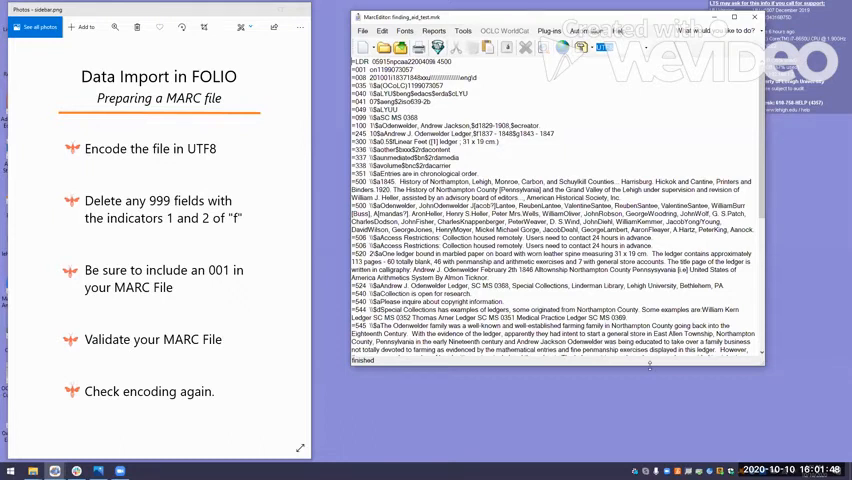
scroll(down, 3)
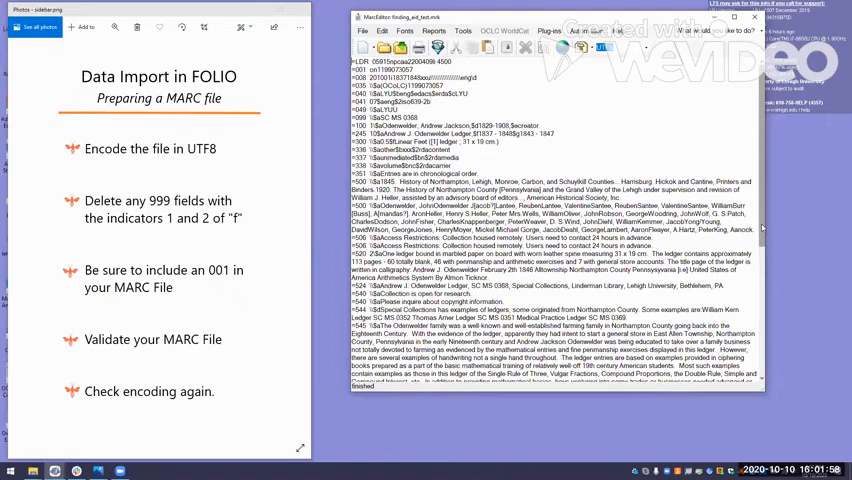
scroll(down, 3)
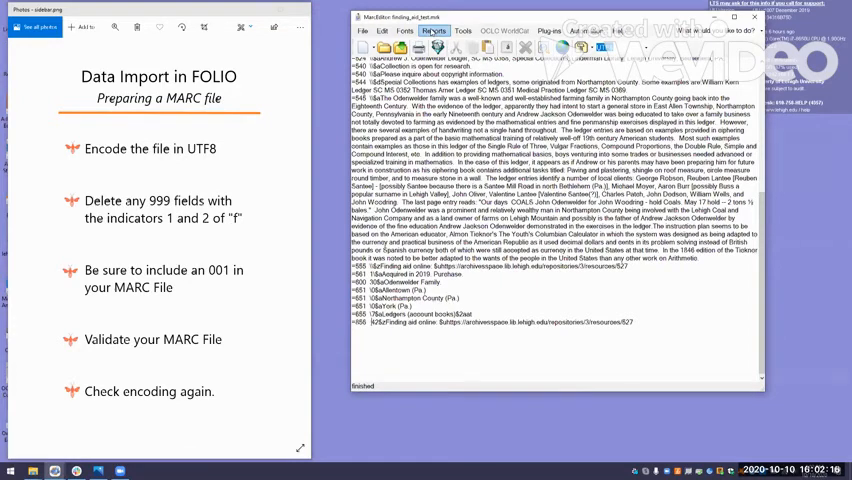
Step: Run Validate MARC Records against the rules file, review the report and close the validator
click(432, 32)
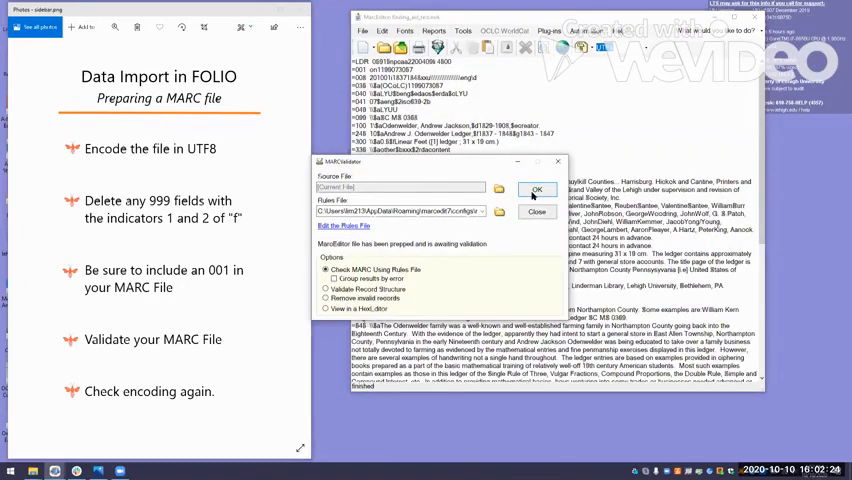
click(536, 190)
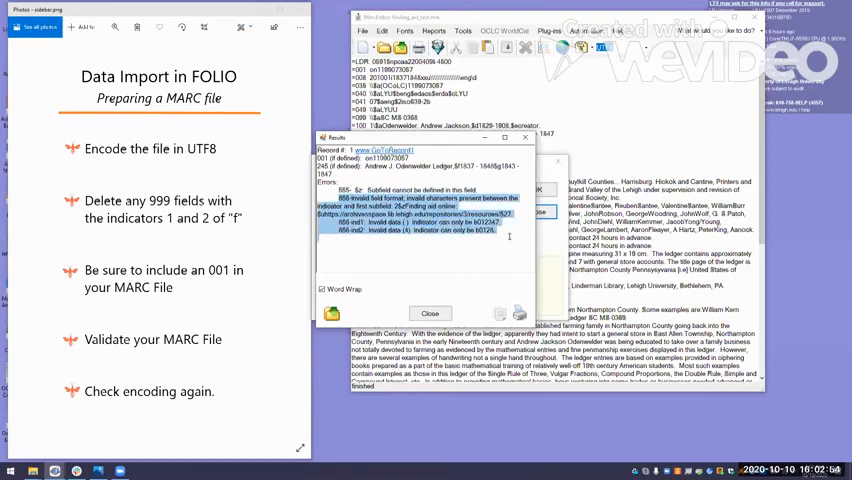
mouse_move(508, 236)
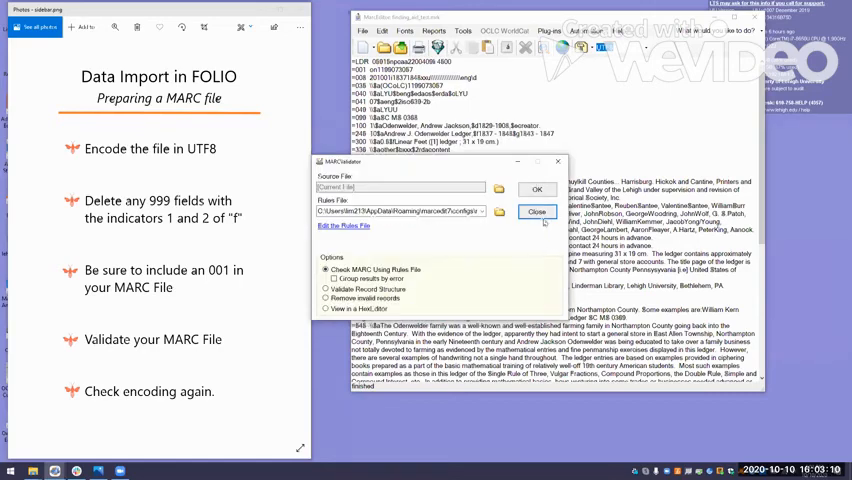
click(536, 212)
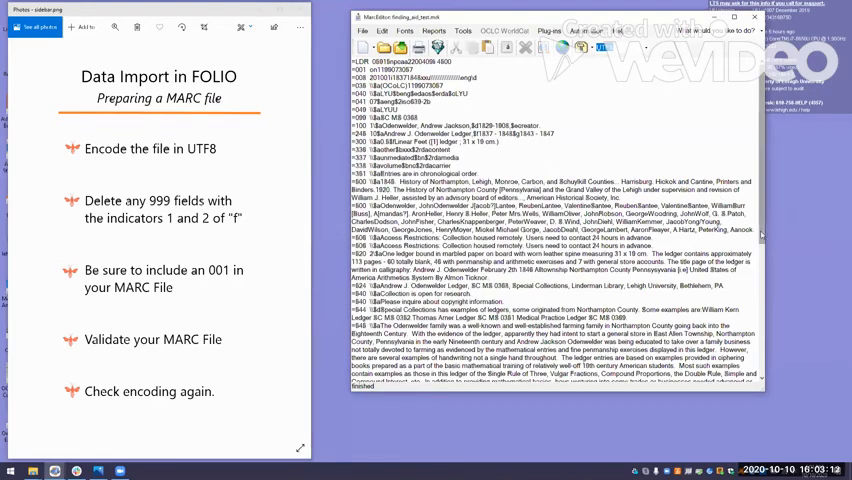
Step: Rerun the MARCValidator and dismiss it to return to the record text
scroll(down, 3)
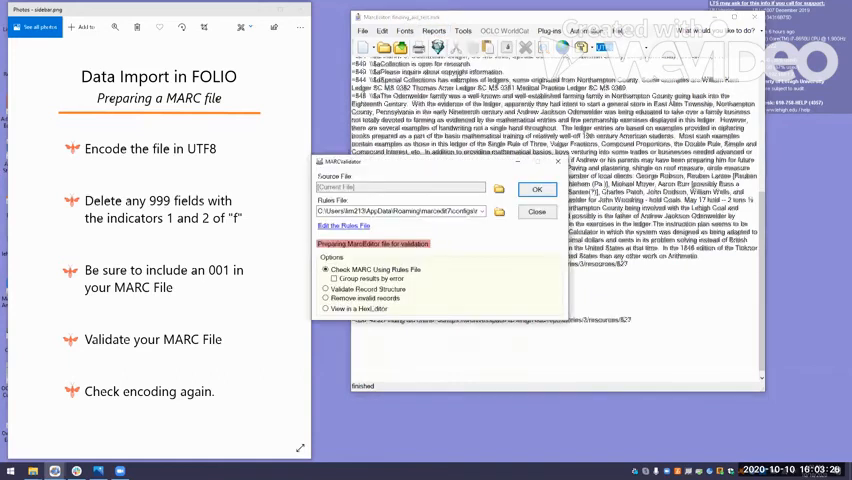
click(536, 188)
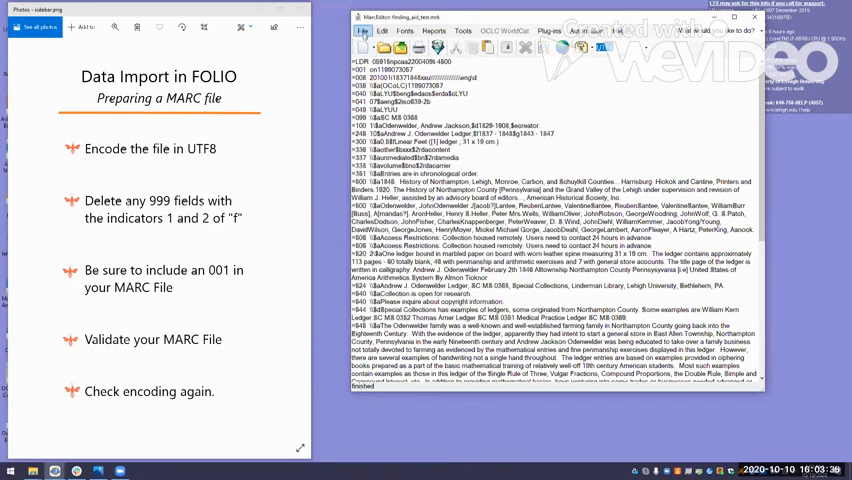
Step: Save the edited records from the File menu
click(362, 32)
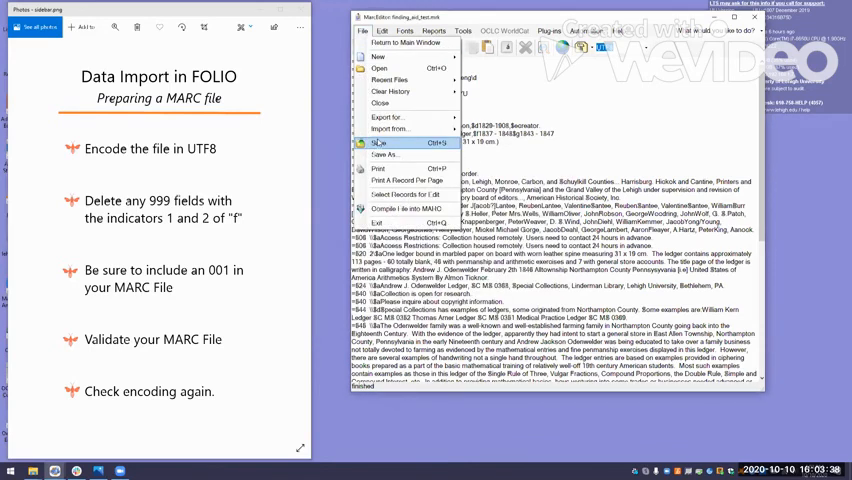
click(380, 144)
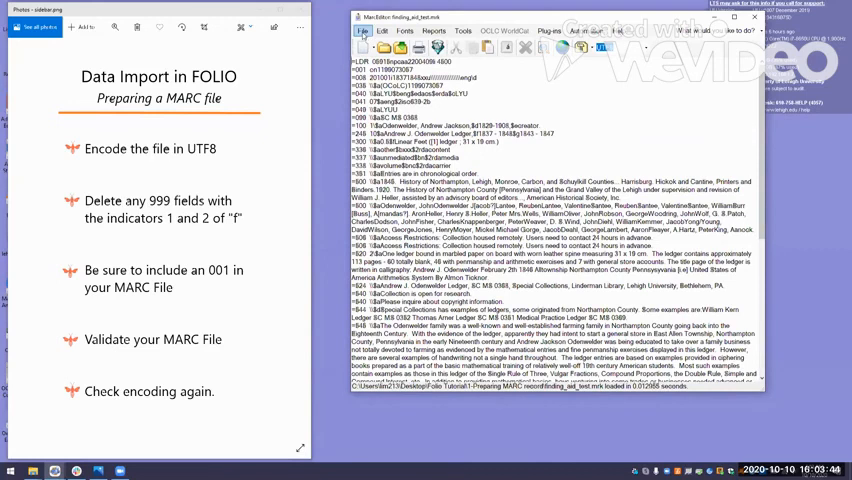
Step: Compile the records into a new MARC file in the working folder
click(364, 32)
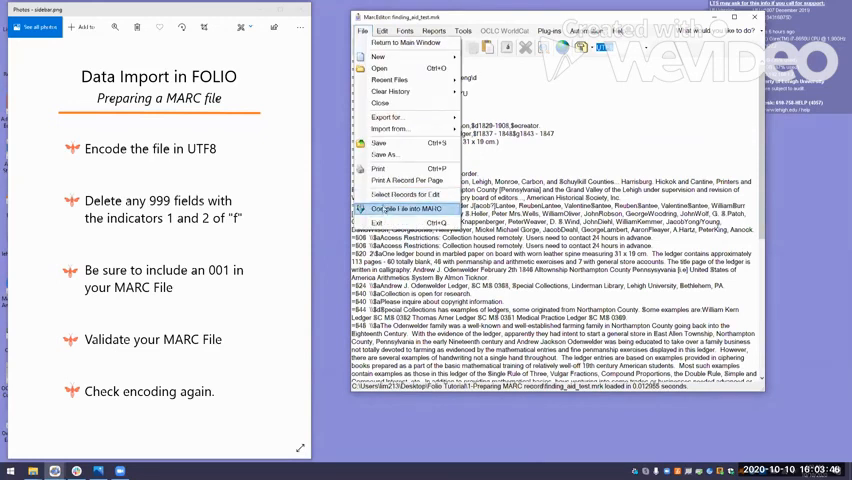
click(404, 208)
text(saveit)
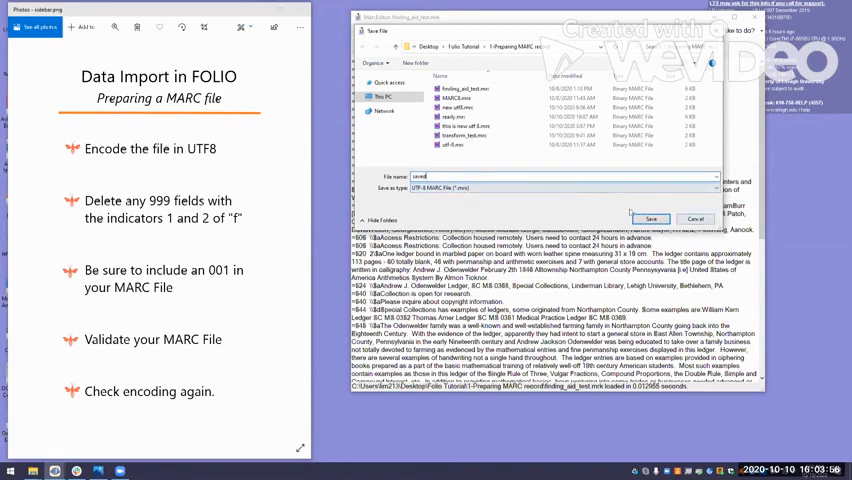
click(652, 218)
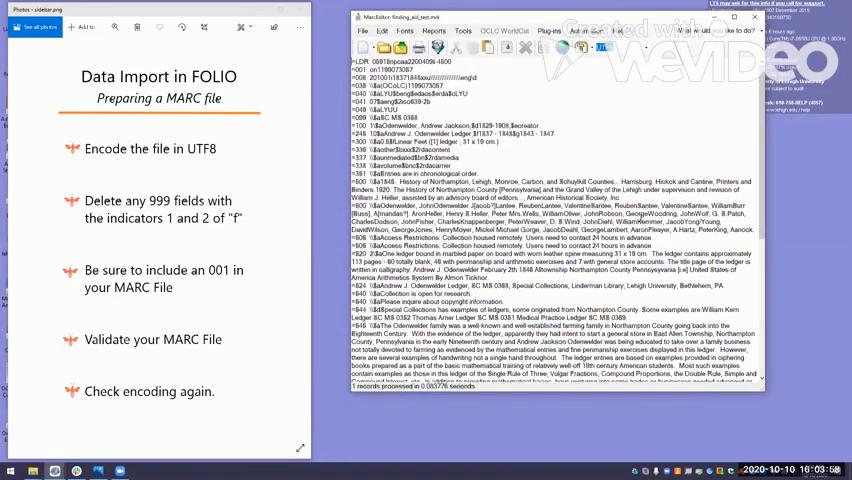